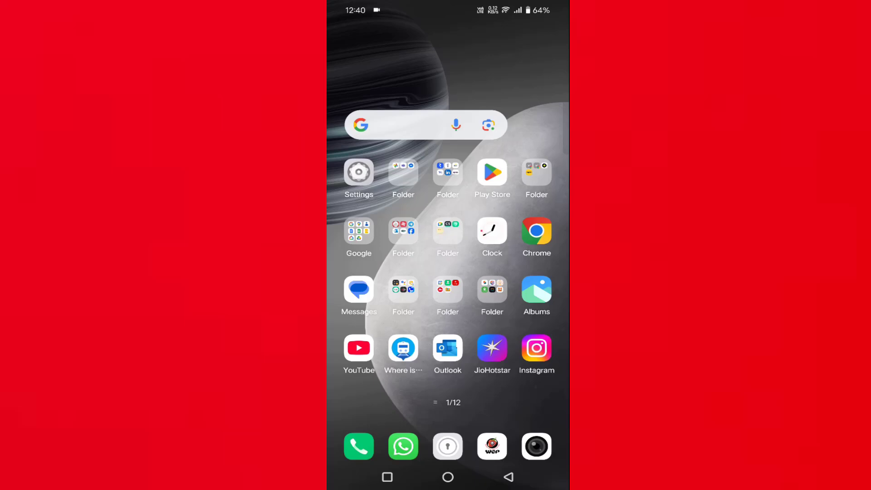
# Step: Launch the Play Store from the home screen and go to its Search tab
pyautogui.click(490, 173)
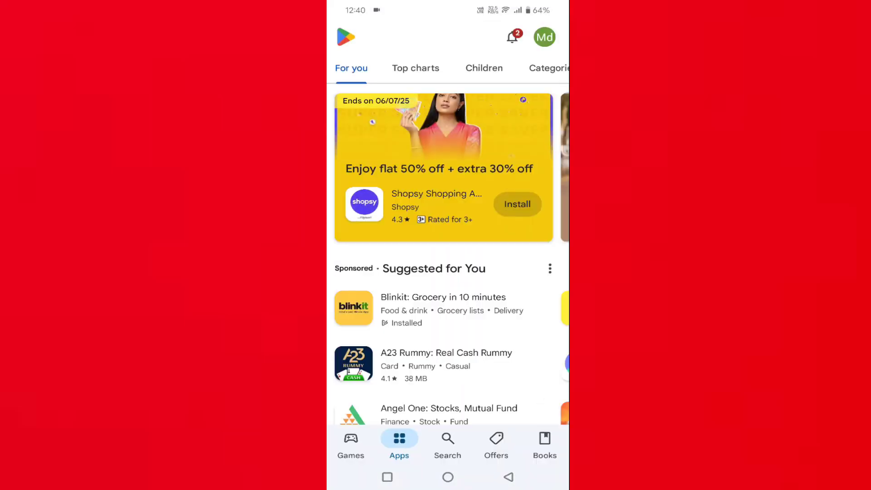
pyautogui.click(447, 444)
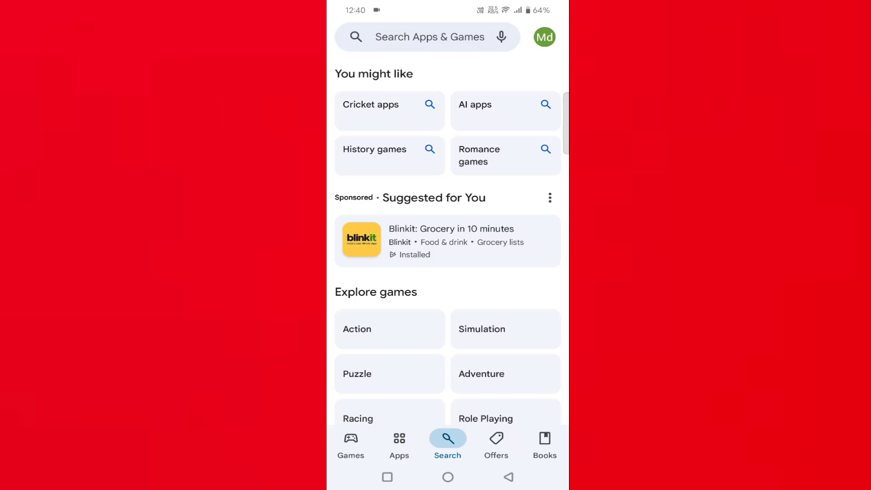
# Step: Search 'instagram' from recent searches and start the Instagram update
pyautogui.click(428, 37)
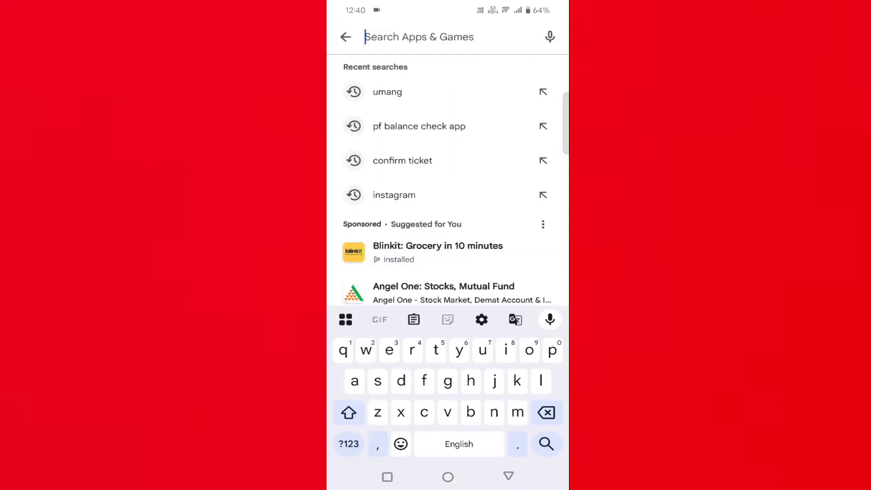
pyautogui.click(394, 195)
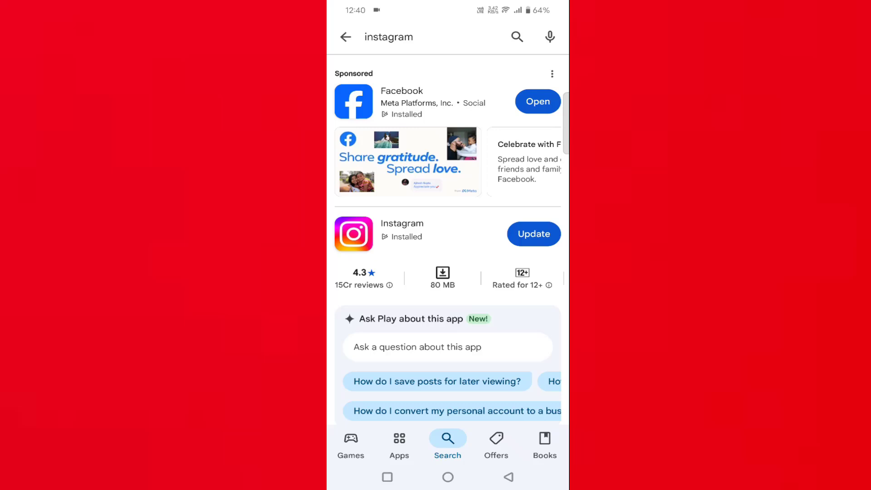
pyautogui.click(532, 233)
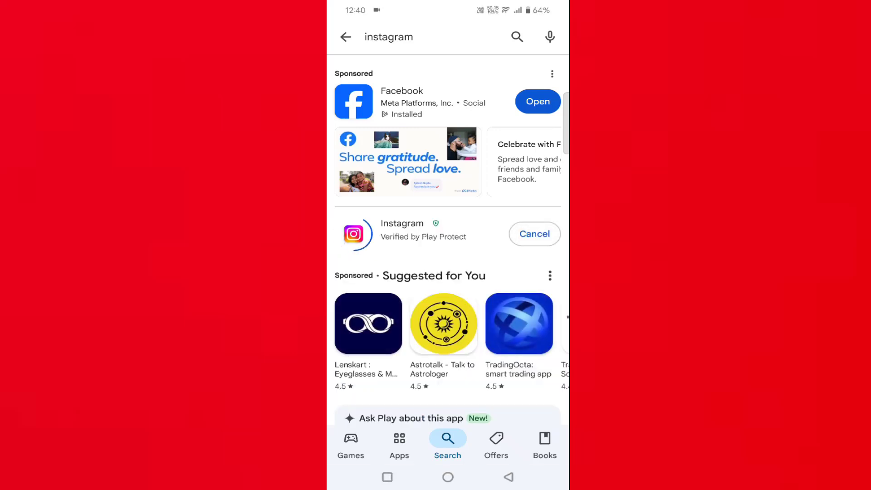
pyautogui.click(398, 444)
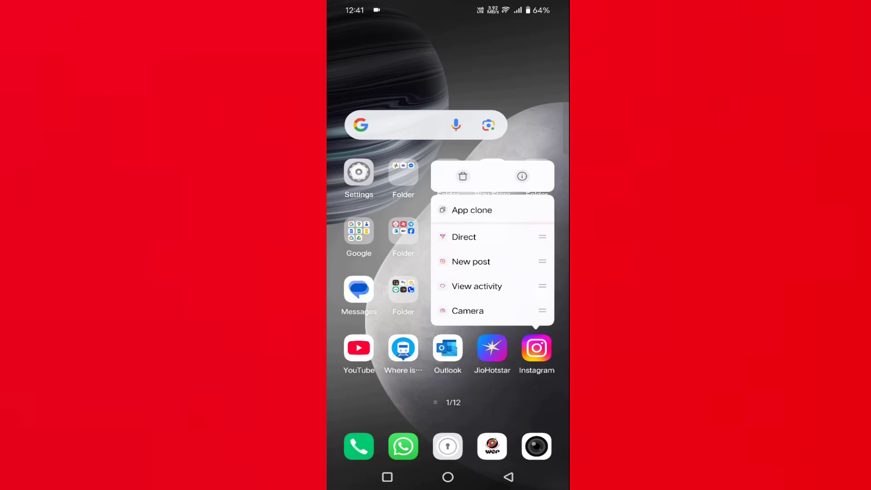
# Step: Open Instagram's App info and its storage details, showing 1.11 GB used
pyautogui.click(521, 176)
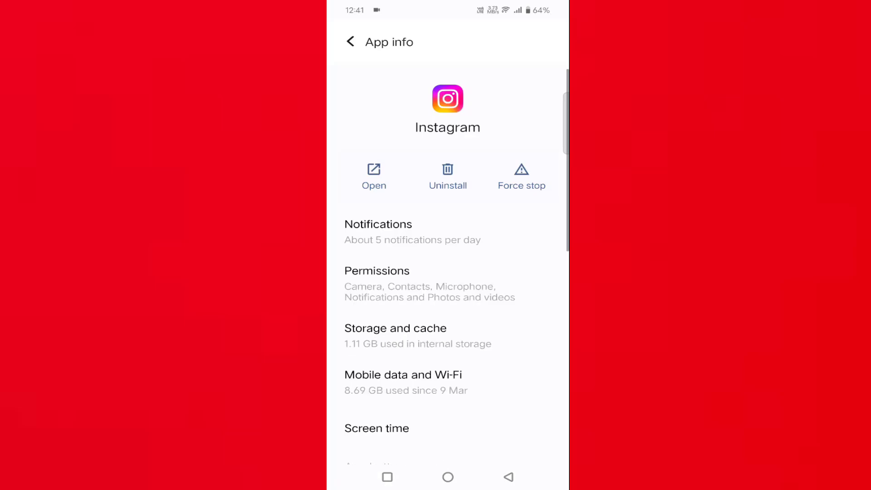
pyautogui.click(395, 334)
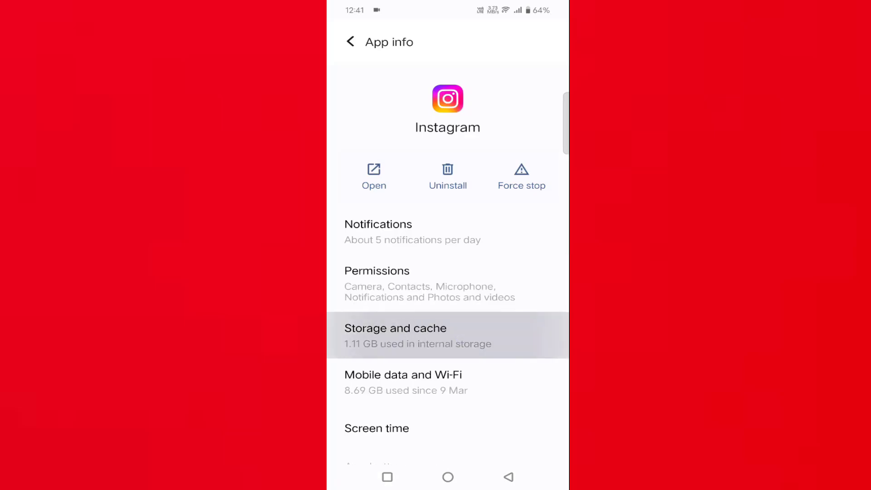
# Step: Clear Instagram's cache, reducing storage to 733 MB, then request Force stop
pyautogui.click(395, 335)
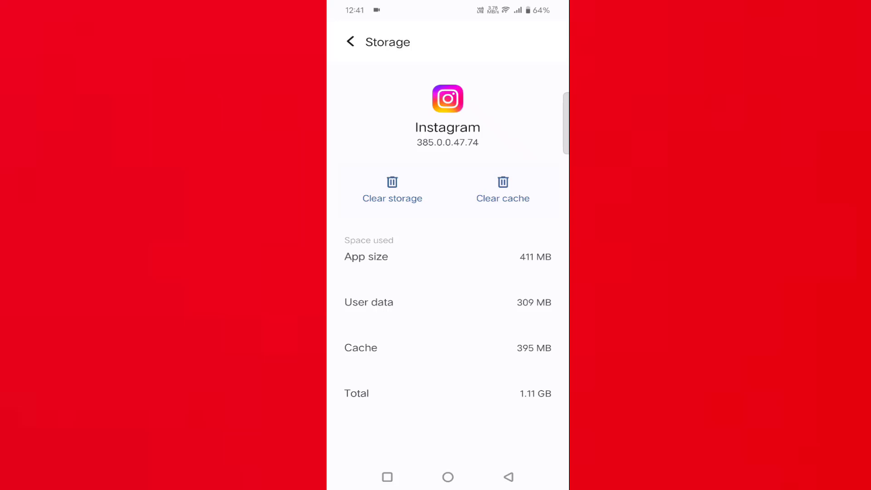
pyautogui.click(350, 41)
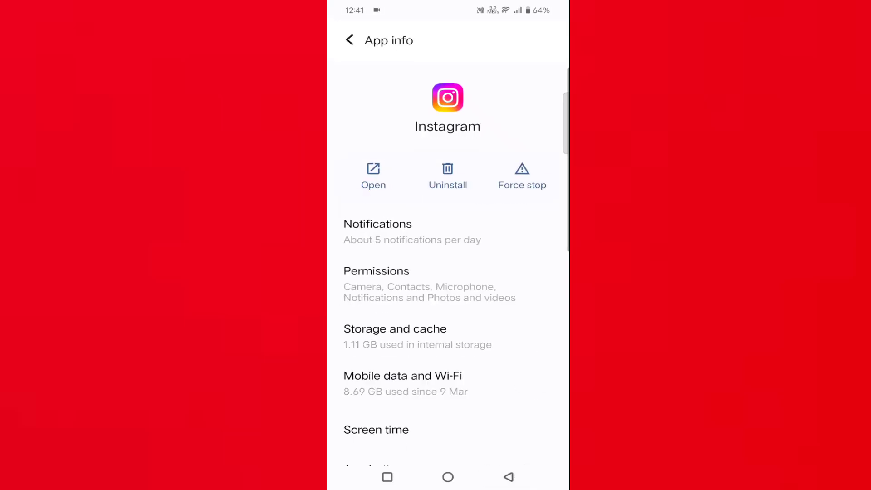
pyautogui.click(521, 175)
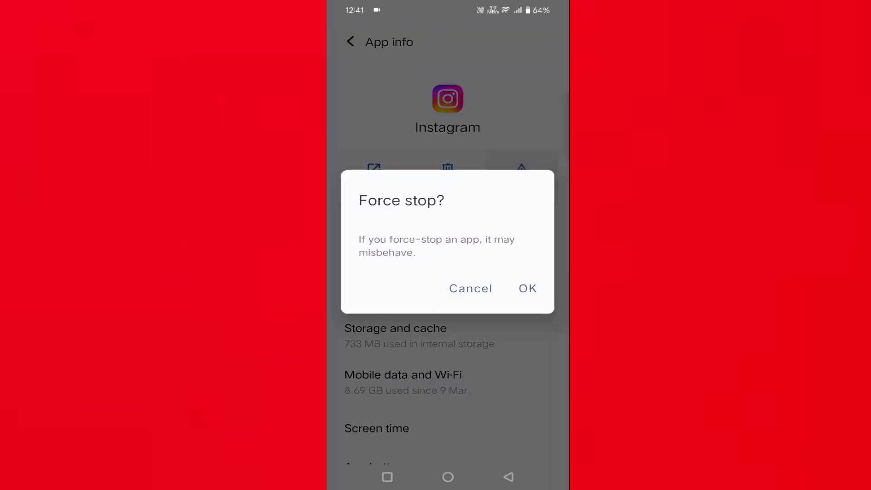